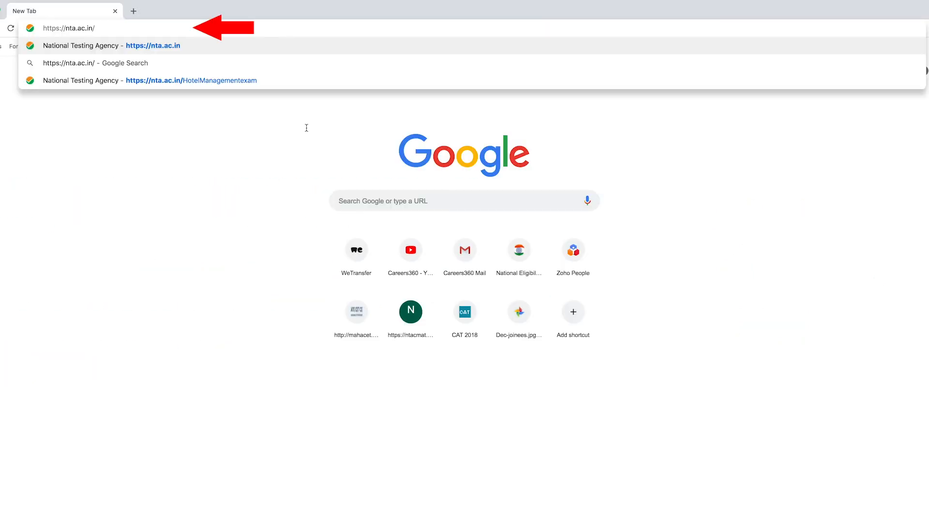
Navigate from nta.ac.in via Hotel Management and NCHM Website & Registration to the Fill Application Form page.
left_click(153, 46)
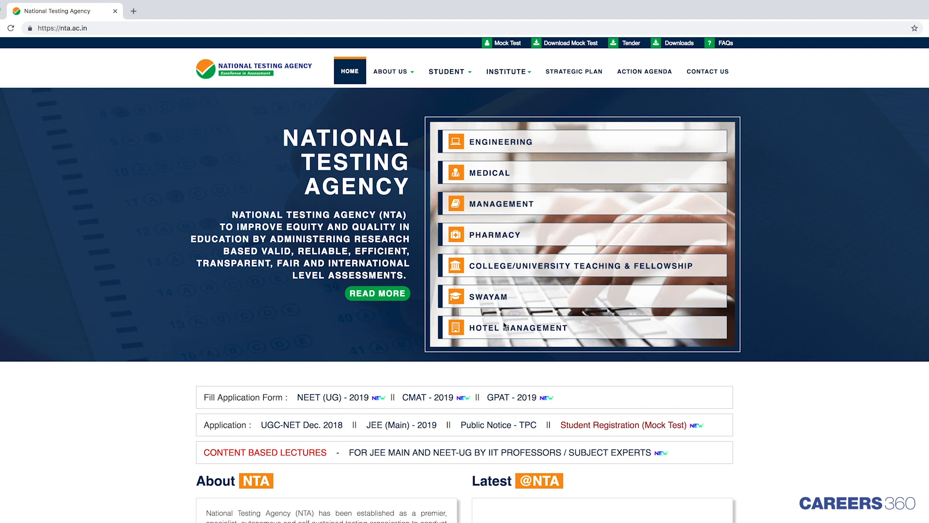
left_click(517, 327)
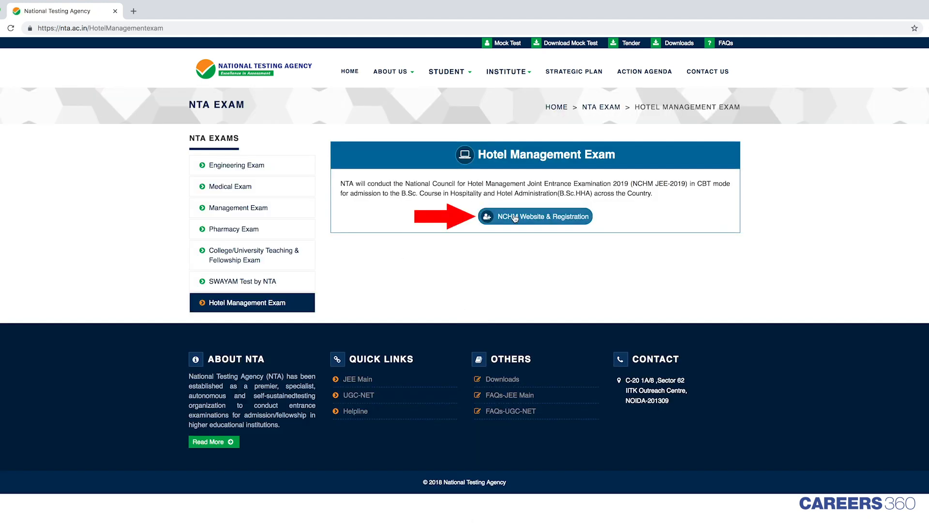
left_click(535, 216)
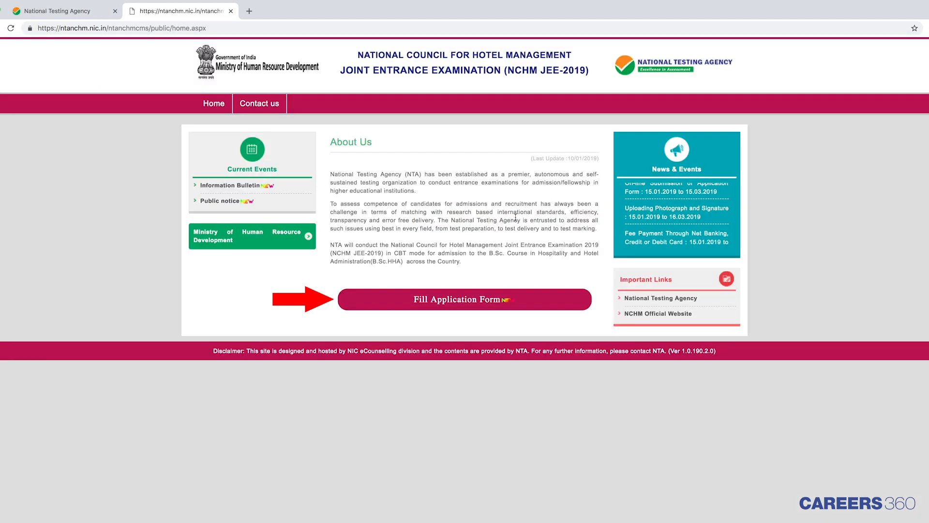
left_click(464, 299)
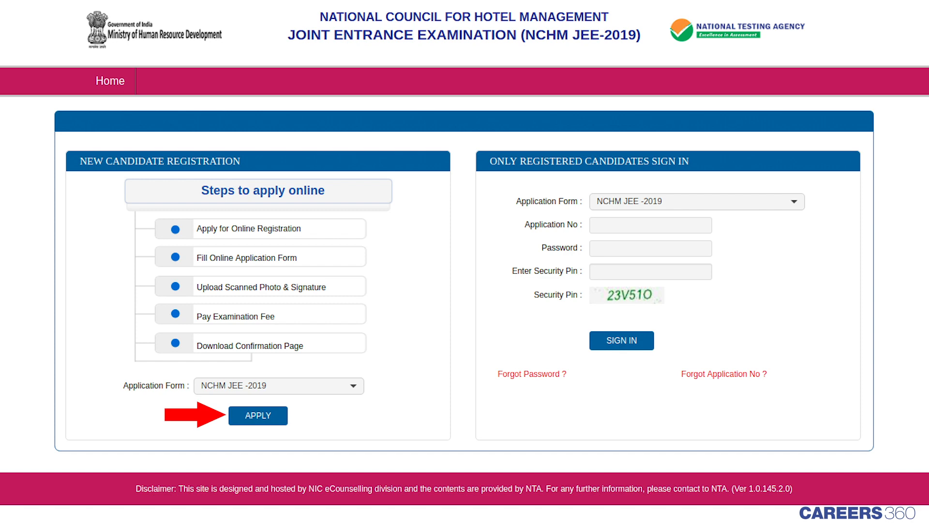
Apply as a new candidate, submit the registration form, agree to the declaration and confirm final submission.
left_click(257, 415)
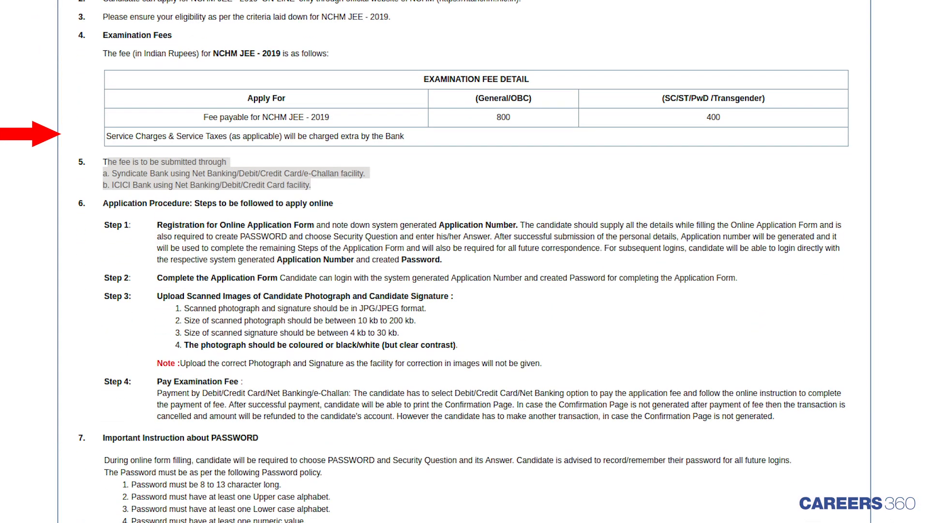
scroll("down", 3)
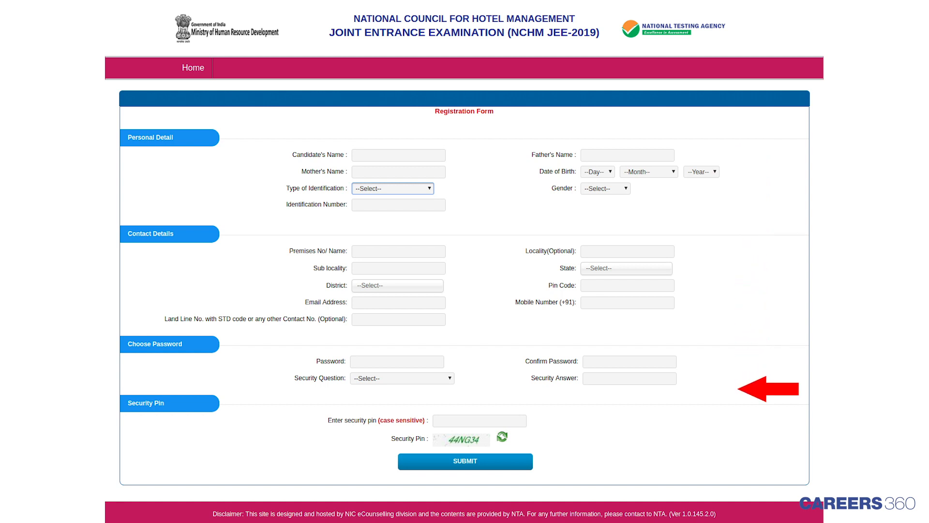
left_click(465, 461)
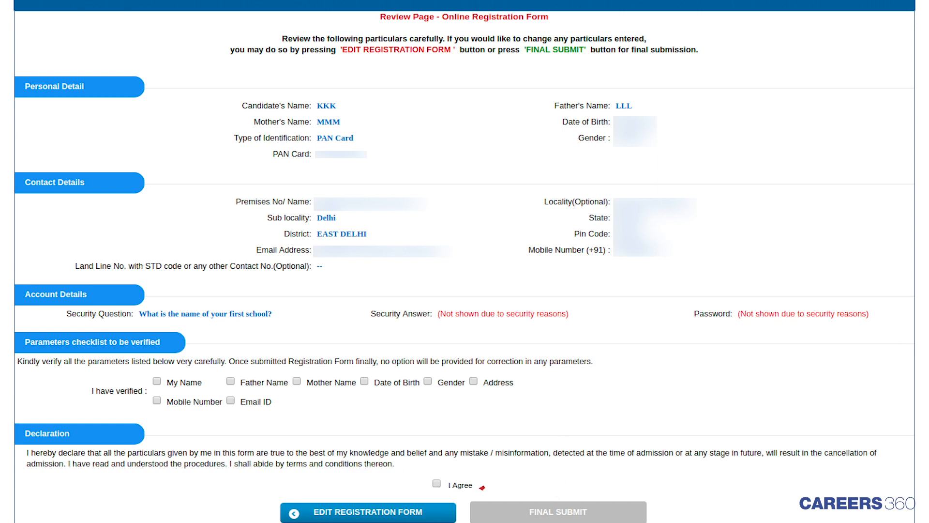
left_click(557, 511)
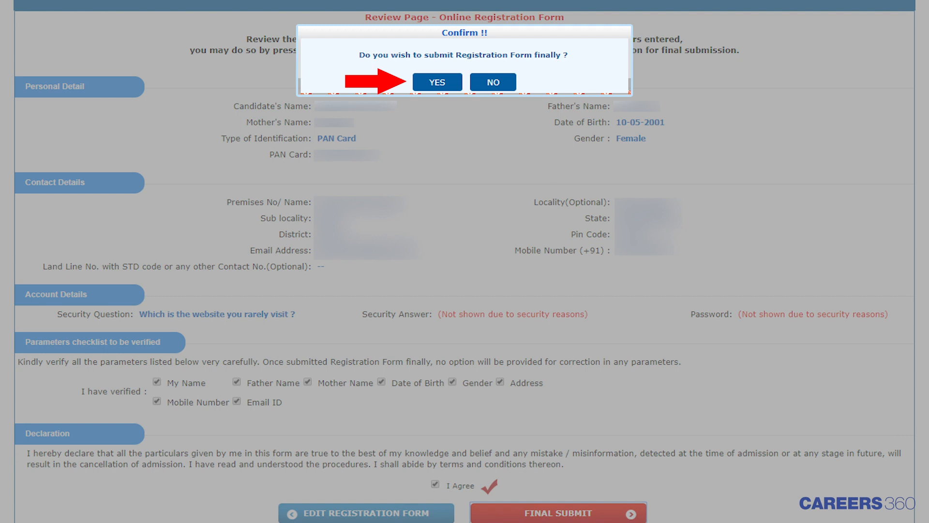
left_click(437, 82)
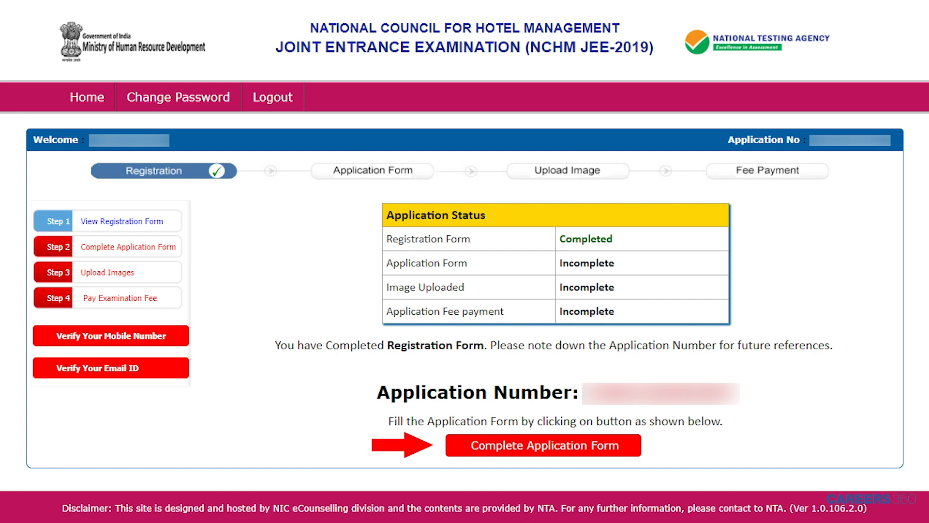
Complete and submit the application form, then dismiss the review page notice.
left_click(542, 445)
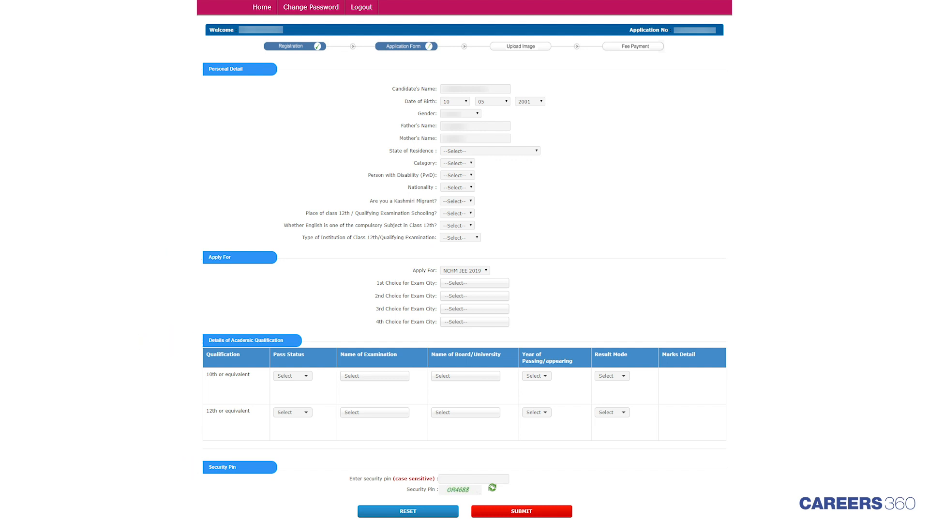
left_click(520, 512)
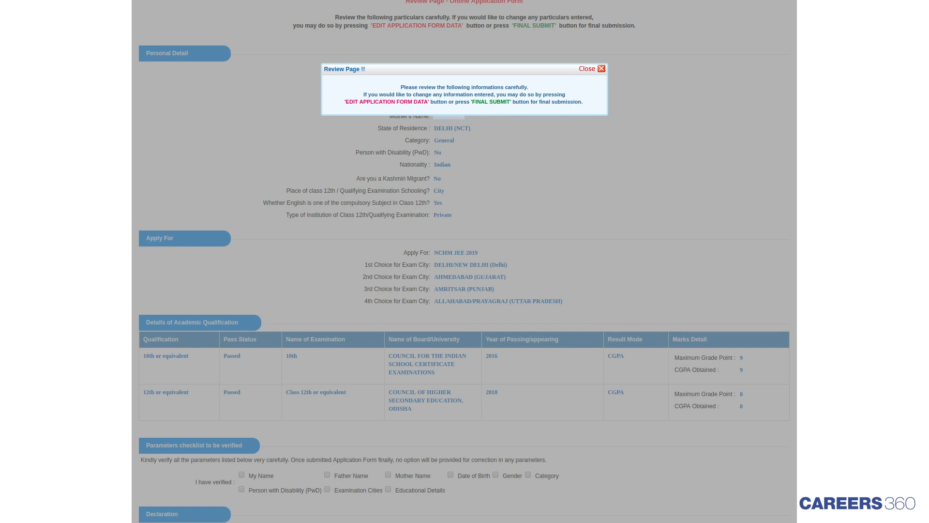
left_click(600, 69)
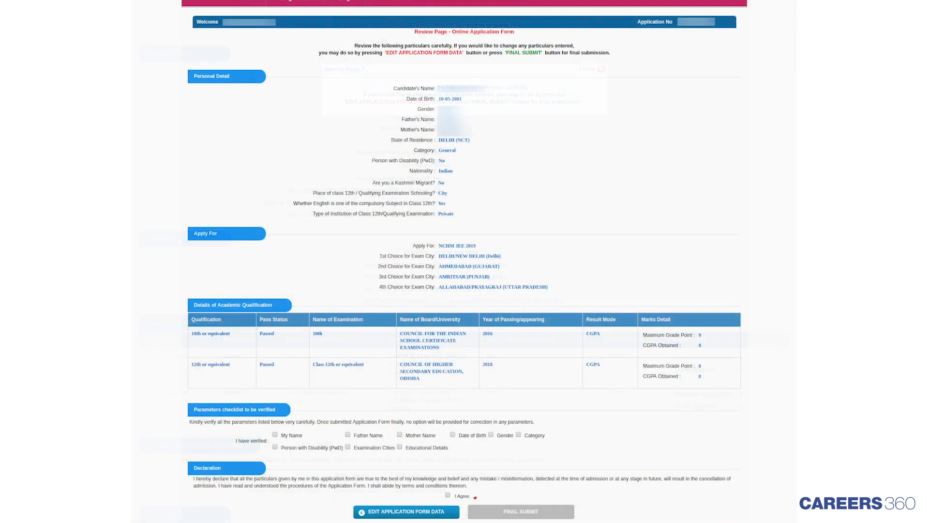
Agree to the application declaration and confirm final submission of the application form.
left_click(593, 69)
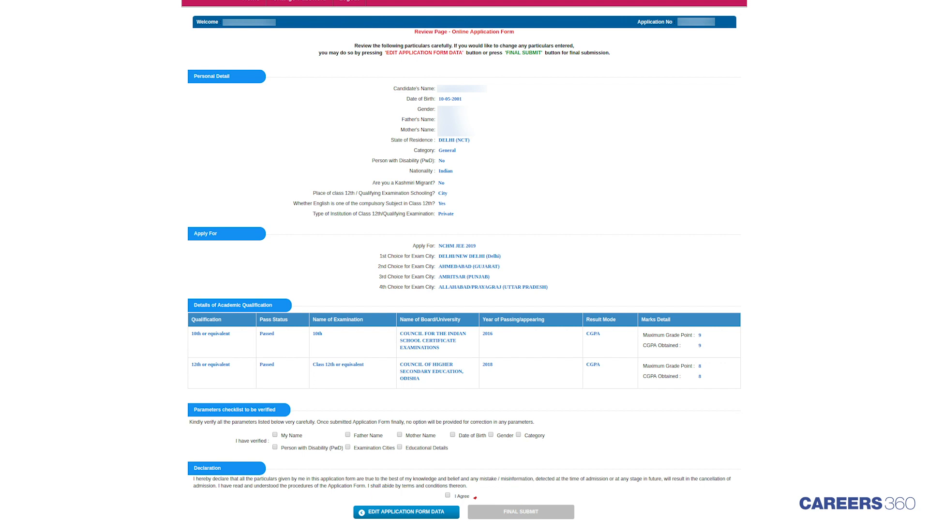
left_click(521, 511)
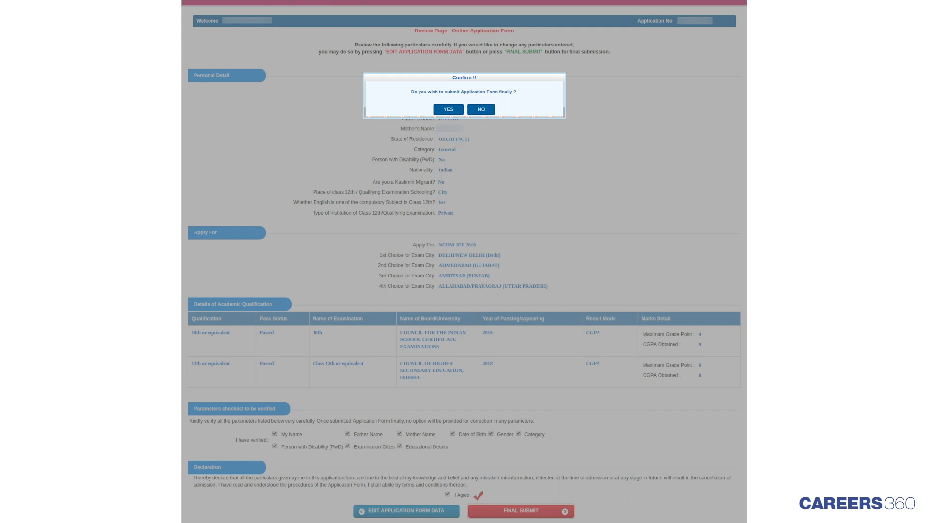
left_click(448, 109)
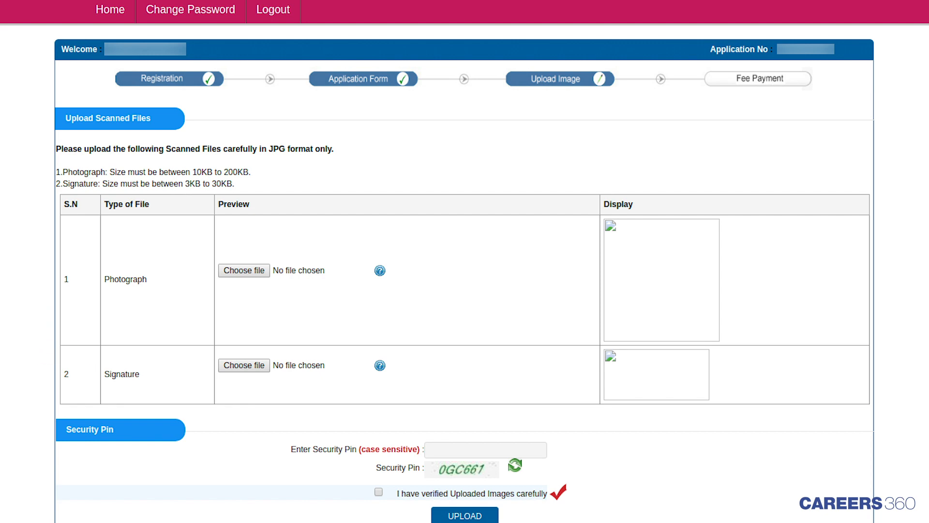
Upload the photograph and signature, then proceed to pay the Rs. 800 fee via BillDesk gateway.
left_click(464, 515)
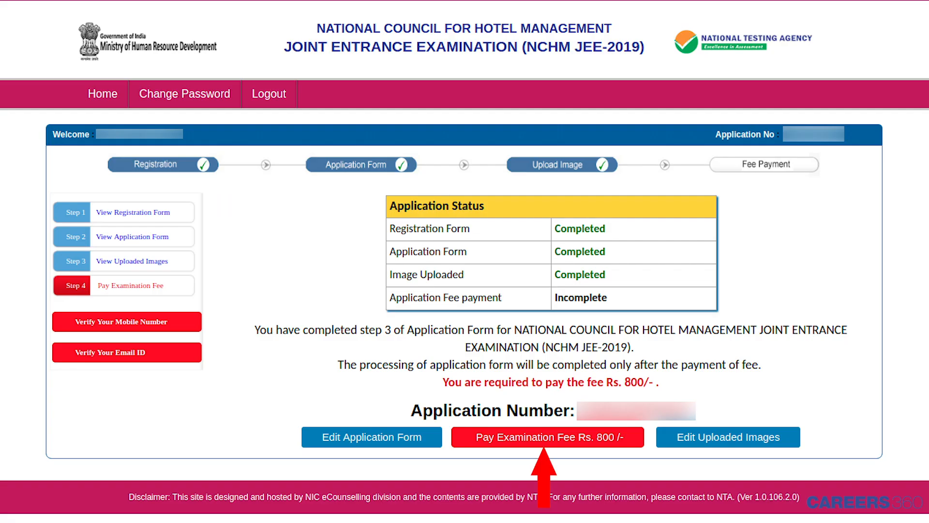
left_click(546, 437)
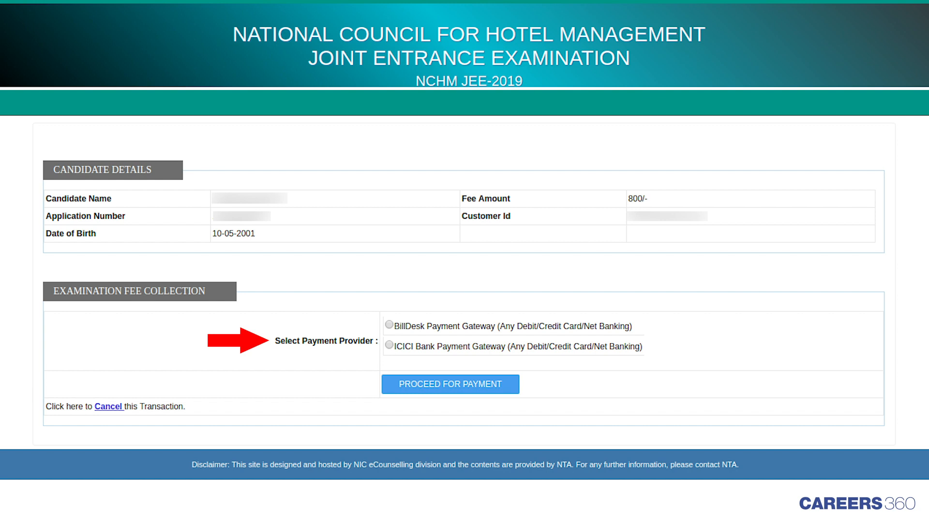
left_click(450, 383)
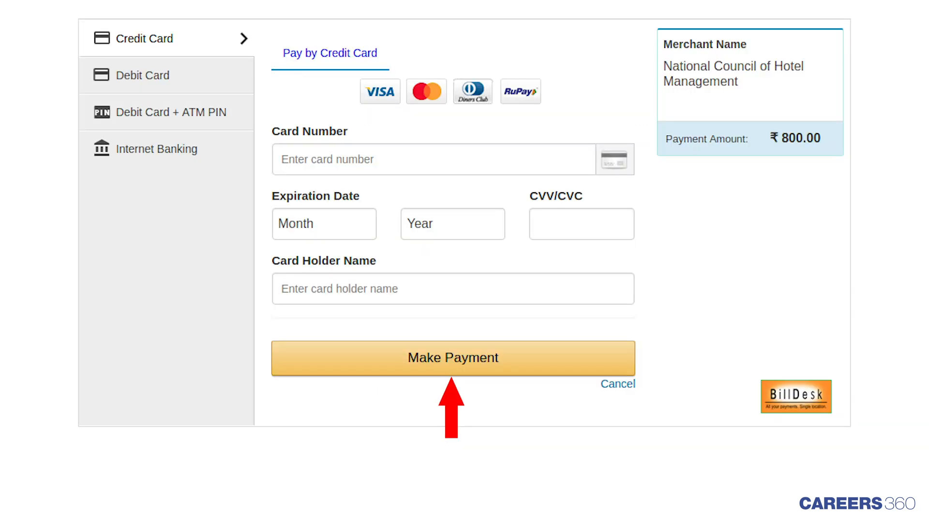